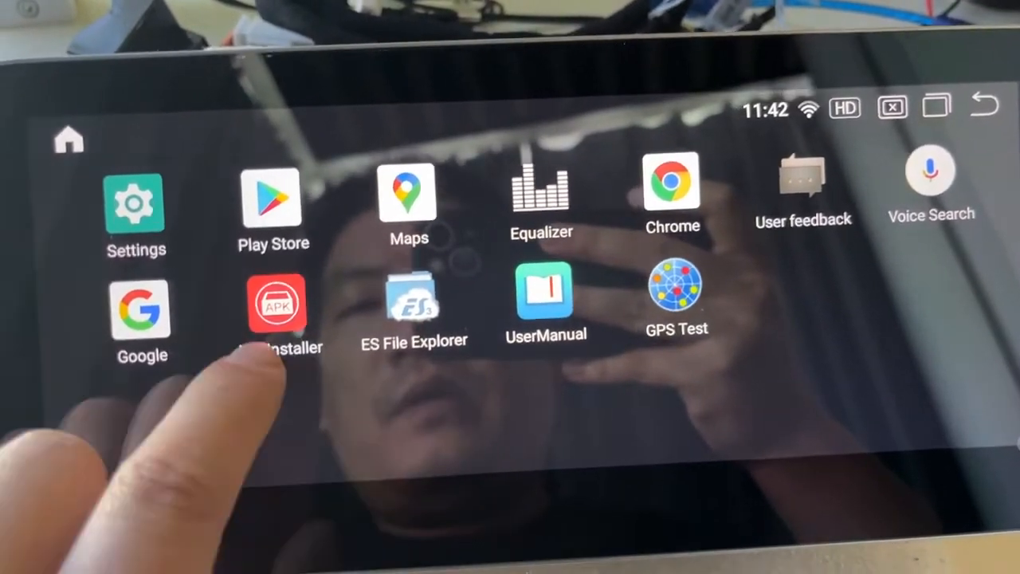
- Install CarPlay2Zlink.apk from the OEM system preinstall package list
left_click(274, 306)
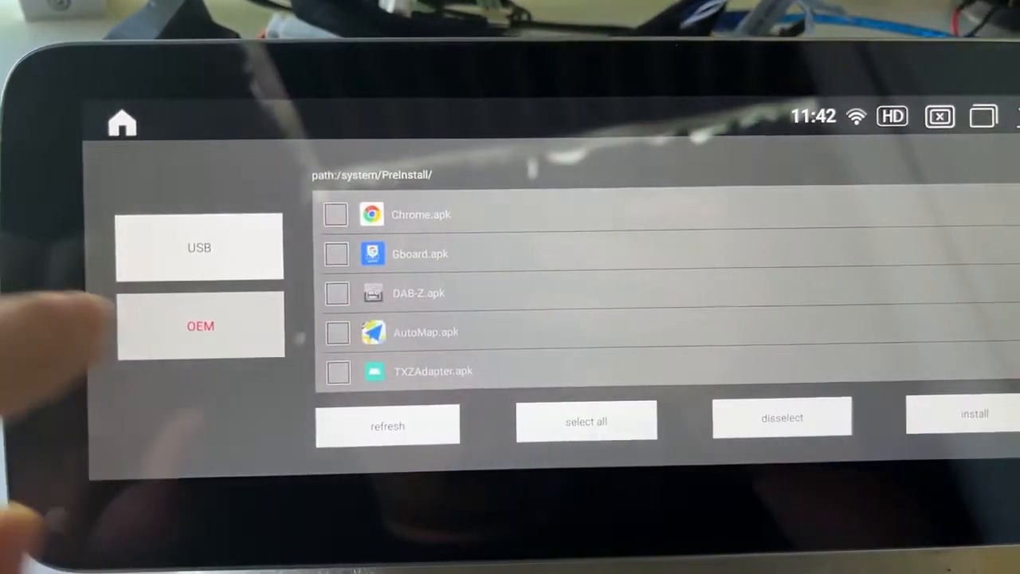
scroll("down", 3)
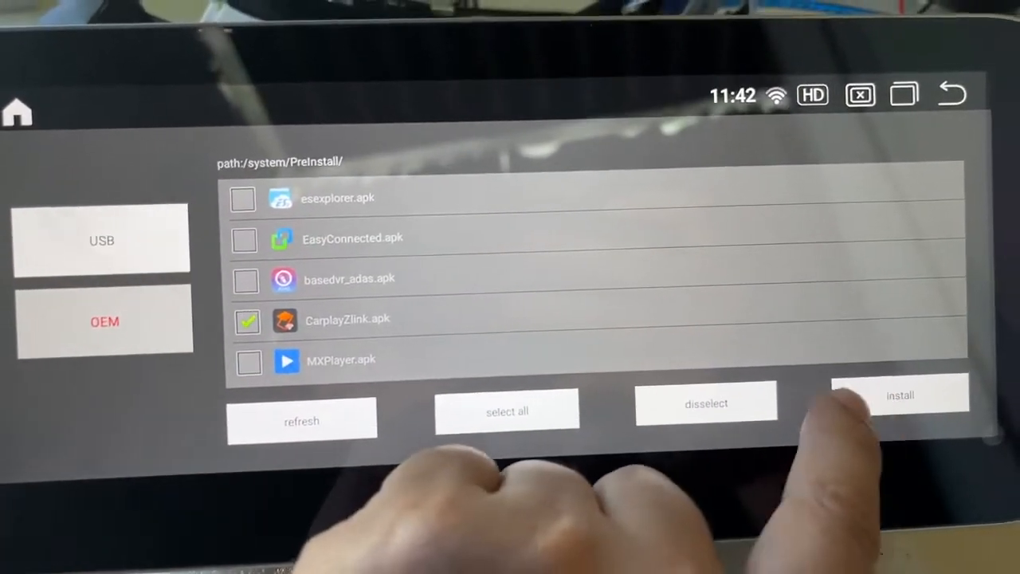
left_click(899, 395)
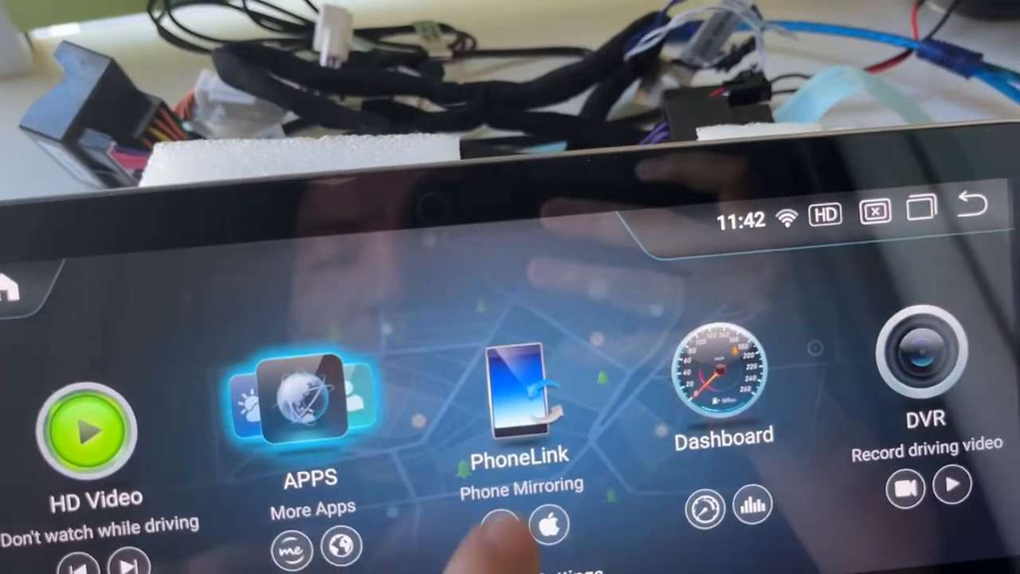
- Launch Zlink via PhoneLink to its waiting-for-phone screen, then reboot the head unit
left_click(520, 391)
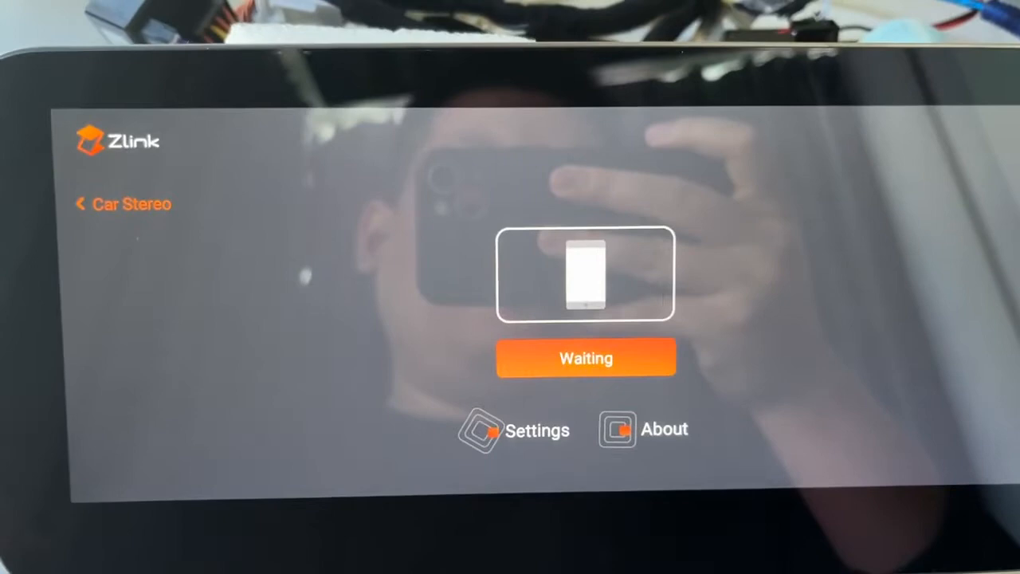
left_click(586, 357)
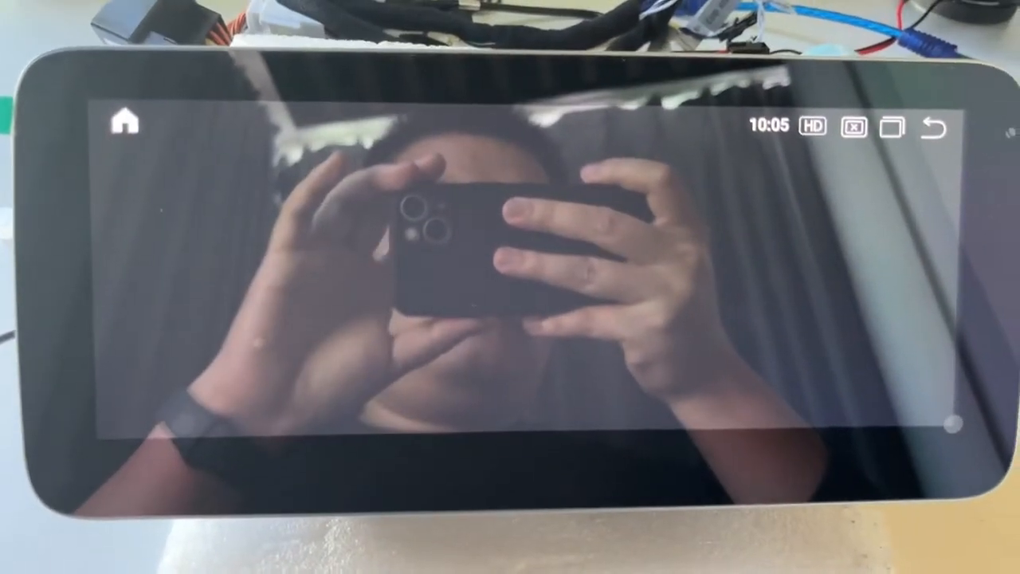
- Switch Wi-Fi on under Settings > Network & internet
left_click(121, 121)
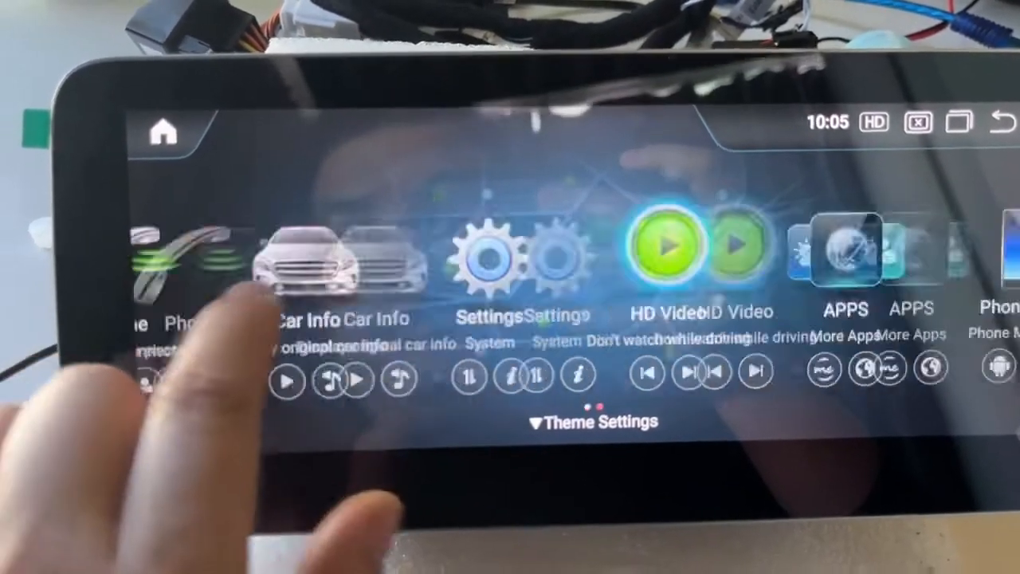
left_click(845, 255)
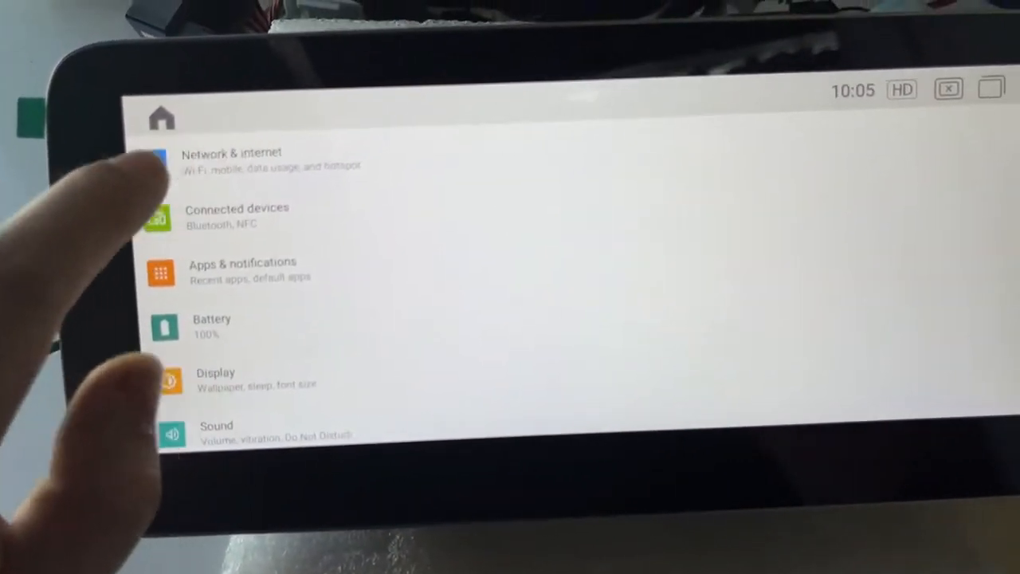
left_click(233, 159)
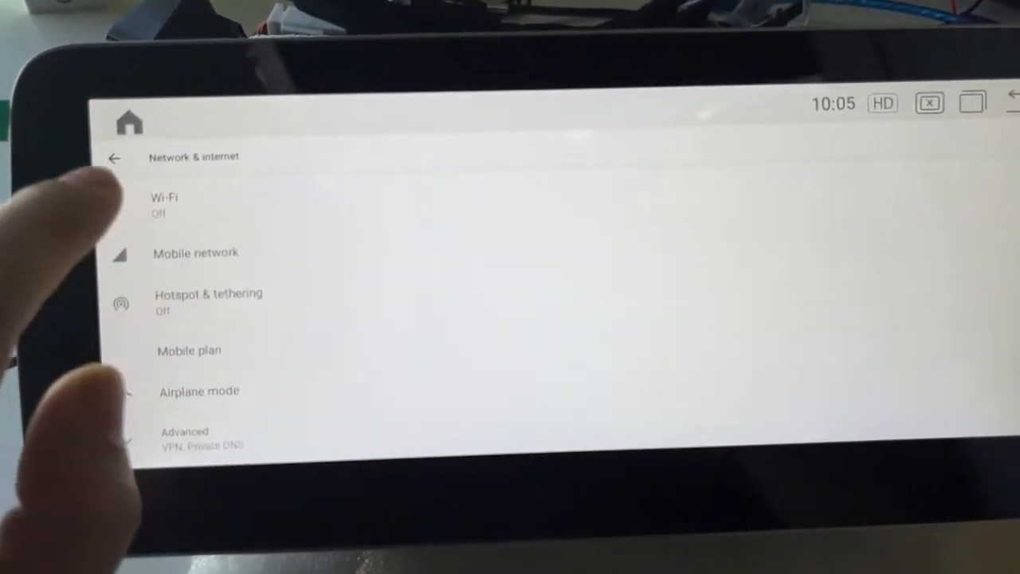
left_click(167, 201)
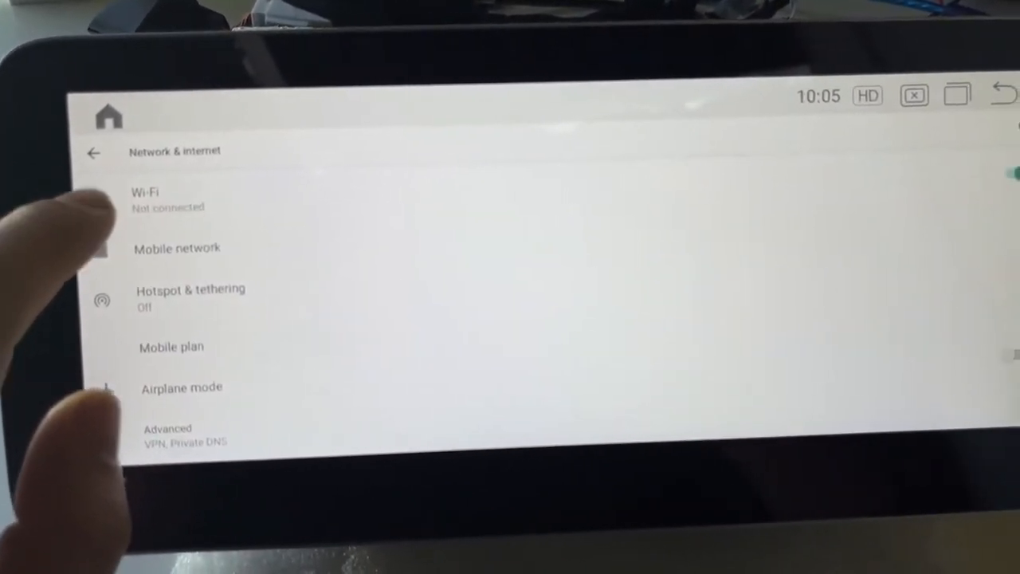
left_click(168, 199)
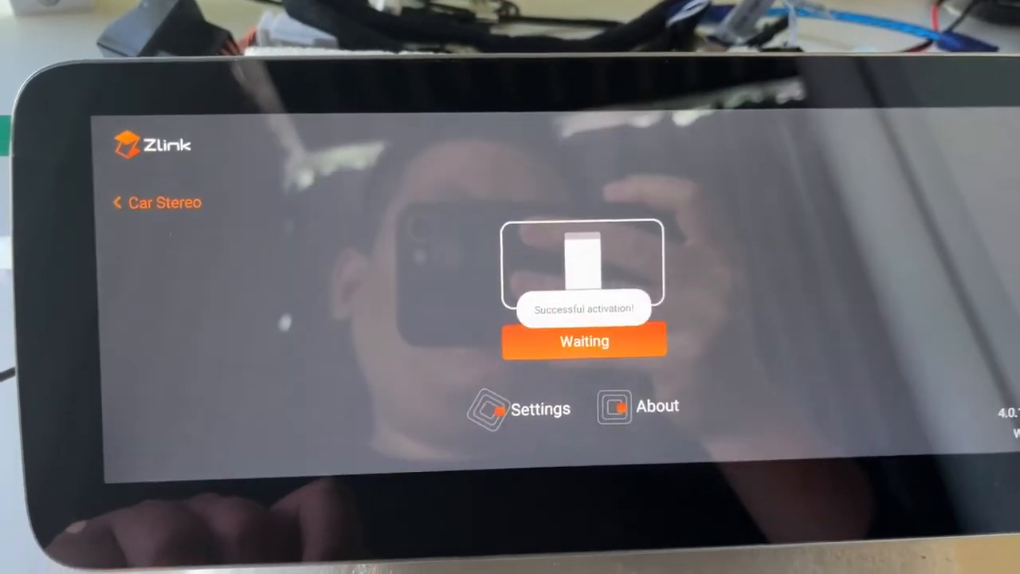
- Reopen Zlink and confirm the 'Successful activation!' message on the Waiting screen
left_click(584, 335)
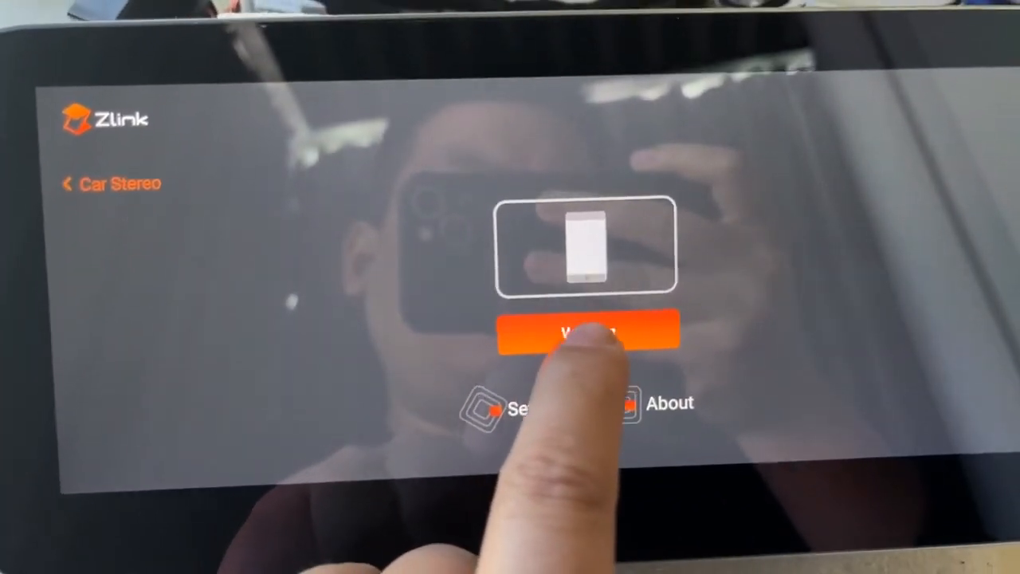